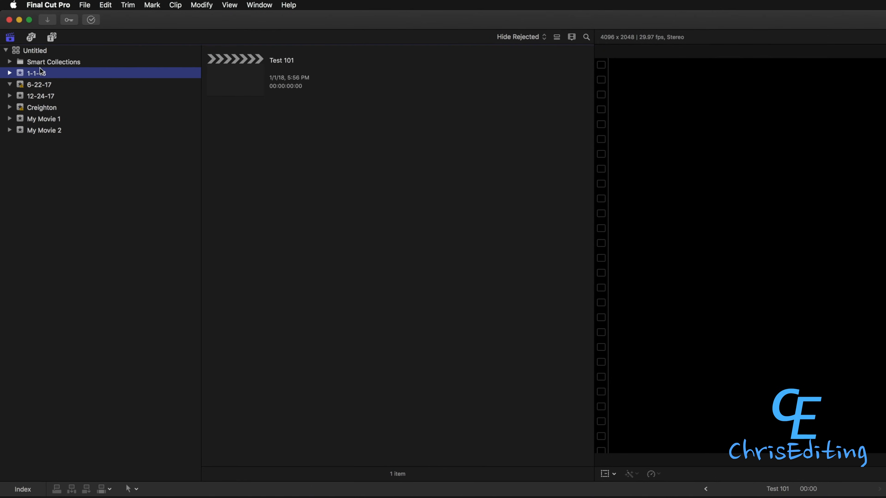
Start a new project named 'Gopro Fusion Test' from the File menu.
click(84, 5)
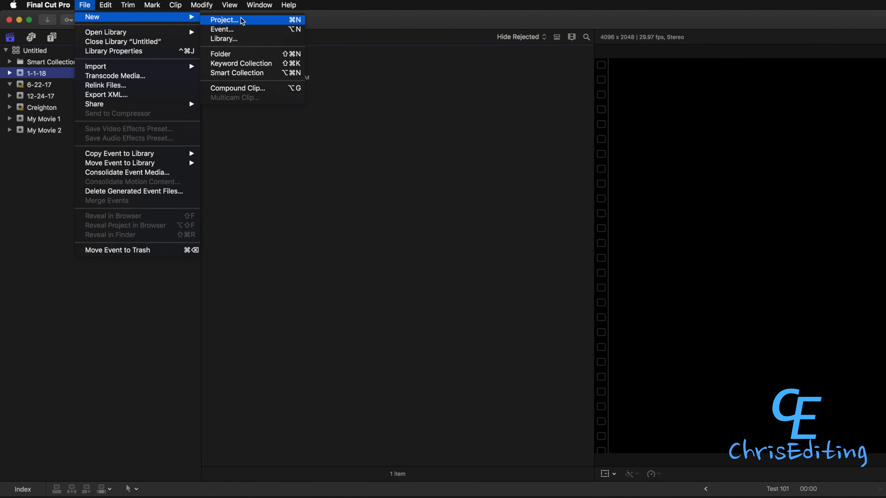
click(224, 20)
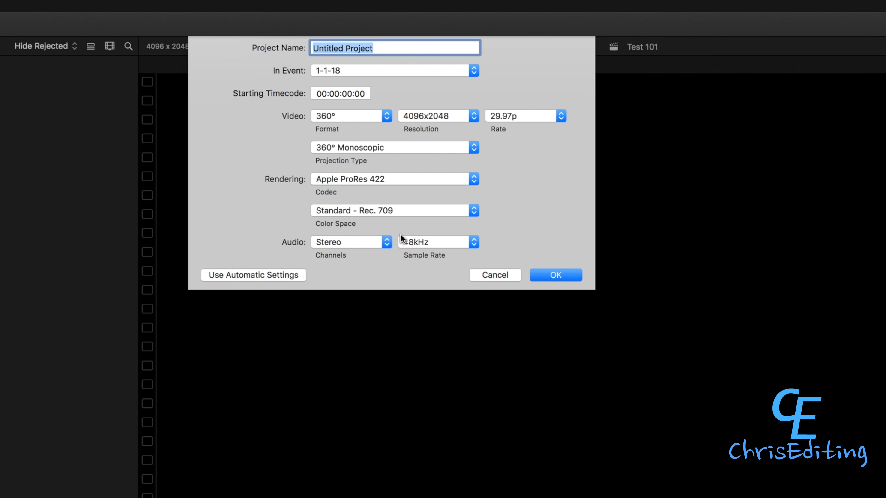
mouse_move(377, 58)
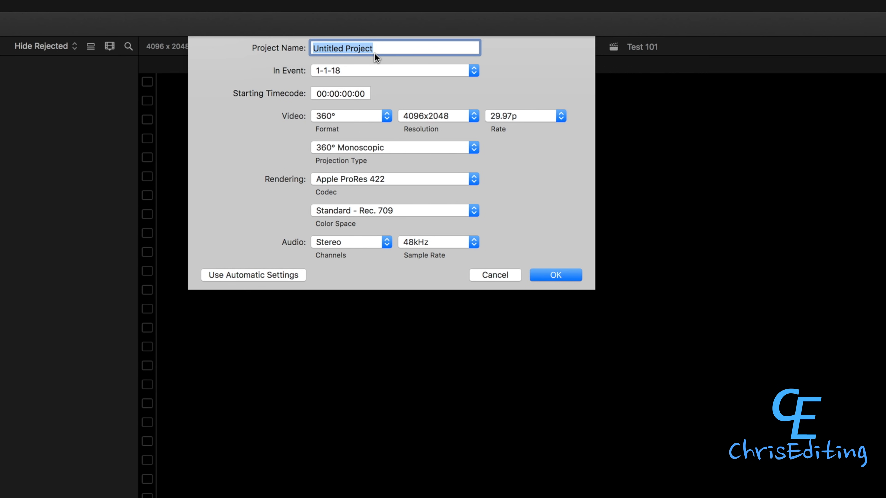
text(Gopro Fusion Test)
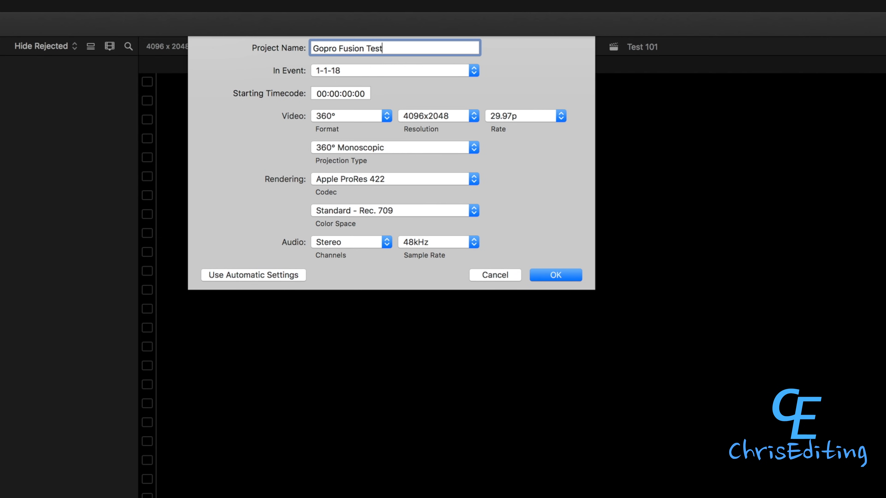
mouse_move(353, 127)
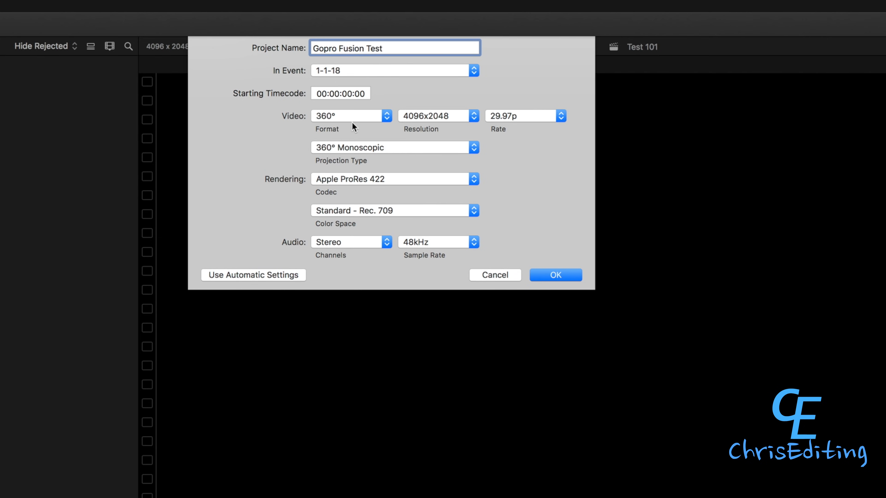
Set it to 360° monoscopic, 4096x2048, 29.97p with Standard Rec. 709 colour and confirm.
click(349, 115)
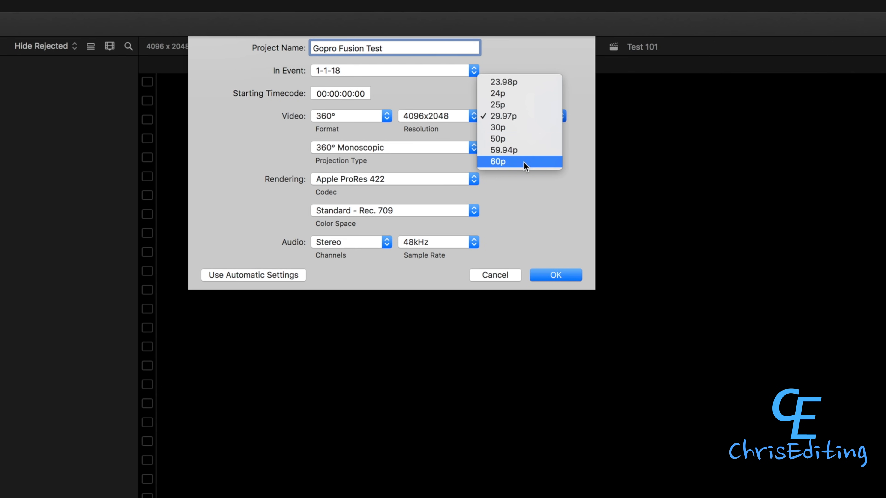
click(503, 116)
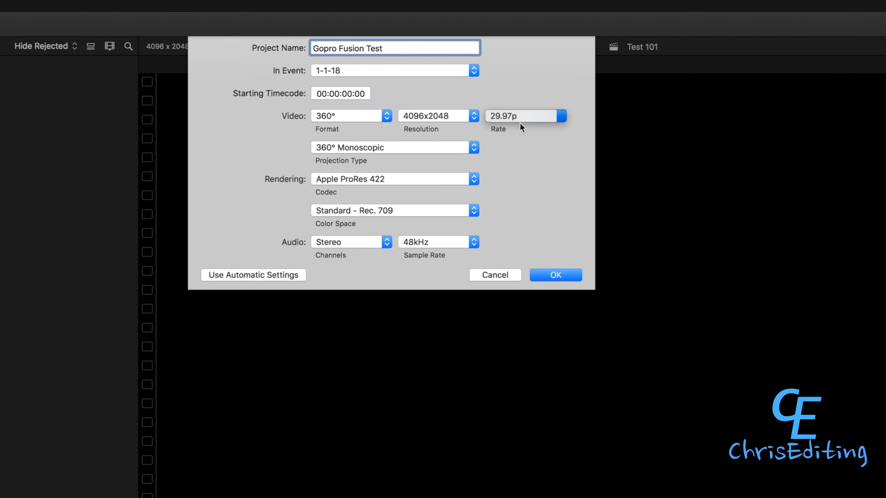
click(394, 148)
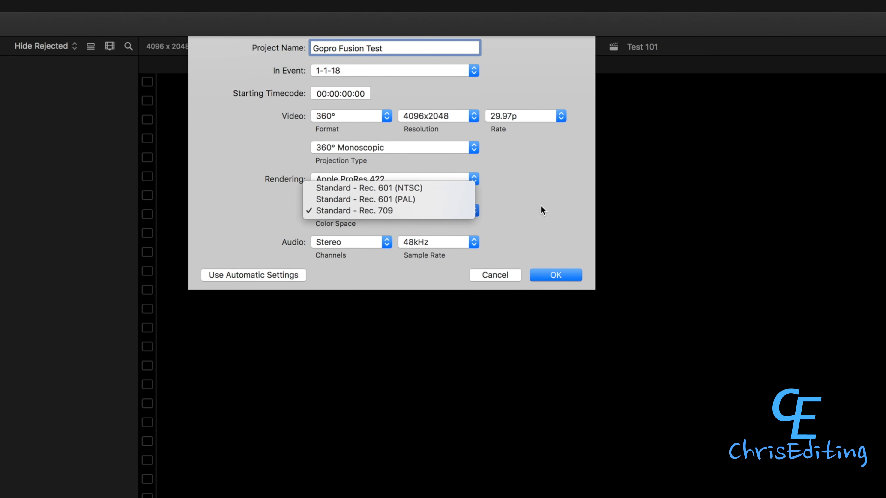
click(473, 242)
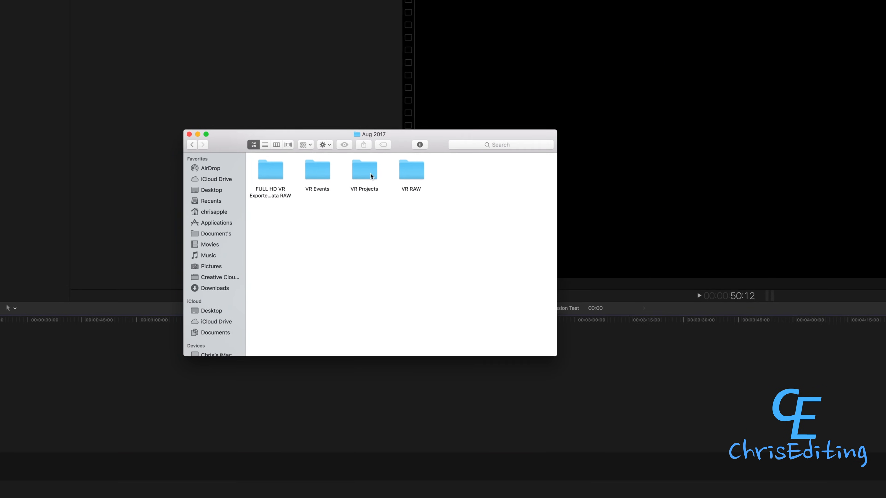
Add the kayak clip from the VR Projects folder and reorient the view straight down at the kayak.
double_click(270, 169)
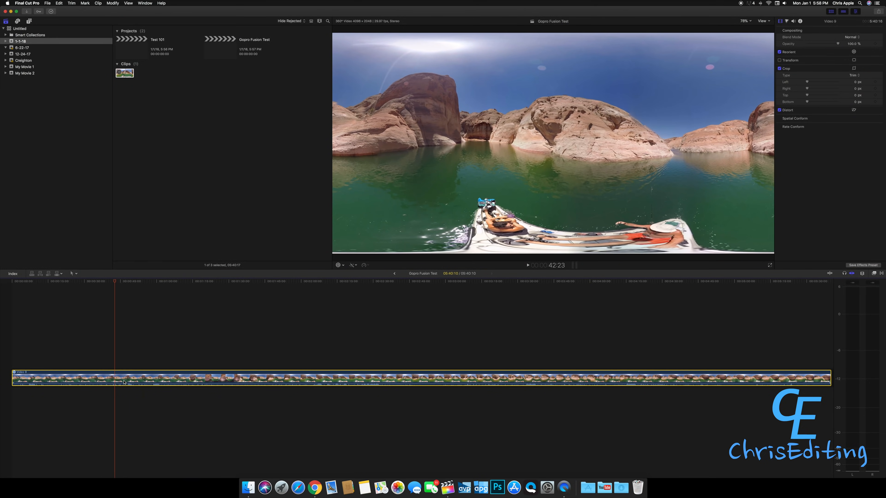
click(338, 265)
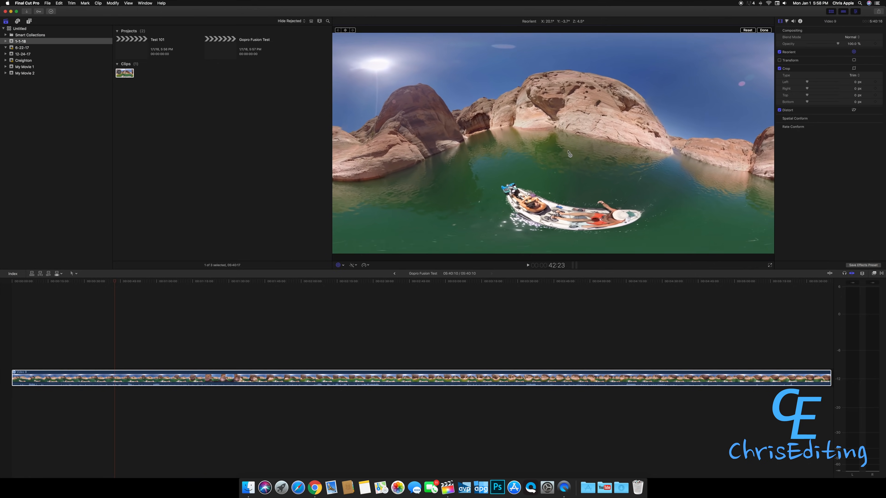
drag(569, 154, 576, 86)
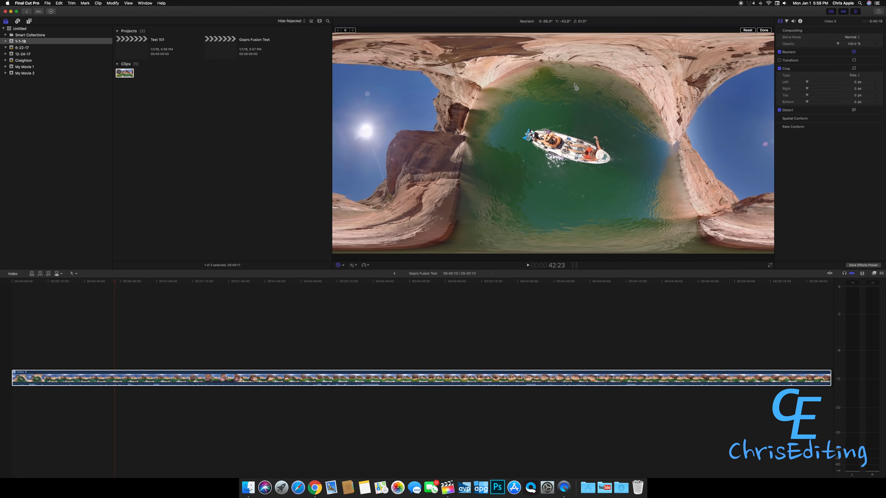
drag(575, 86, 524, 91)
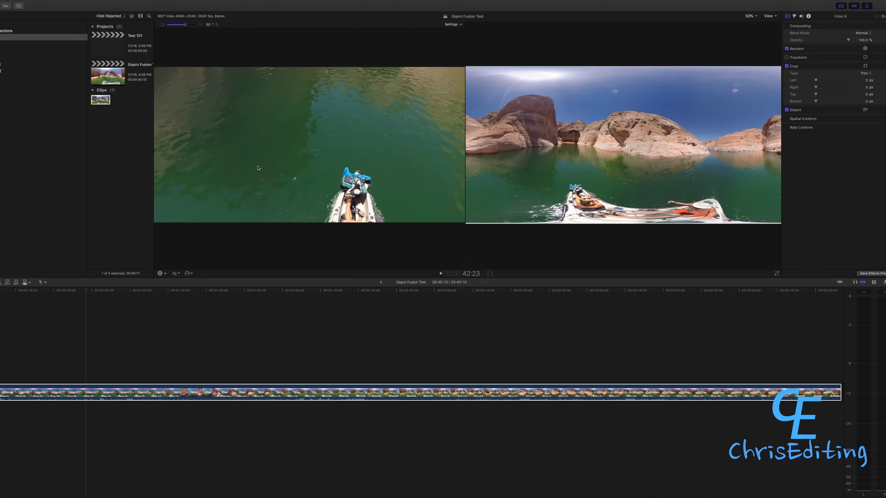
Play and pause the kayak clip to preview it in the 360° viewer.
click(441, 274)
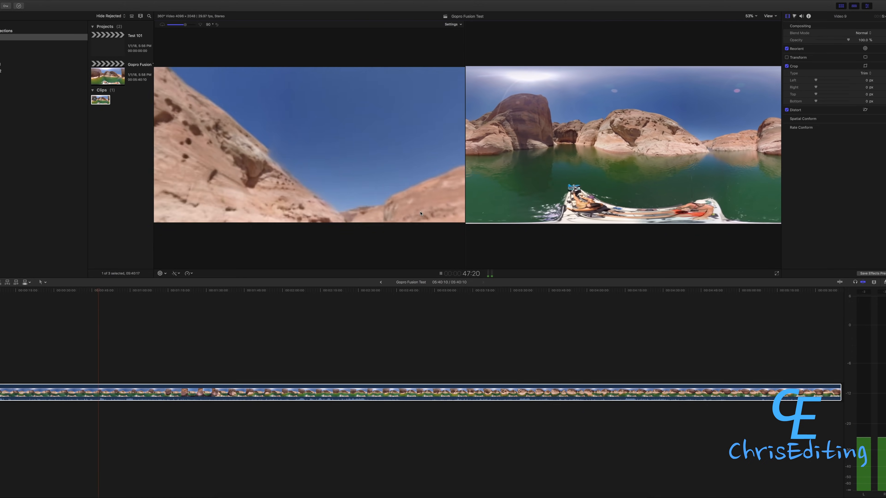
click(440, 274)
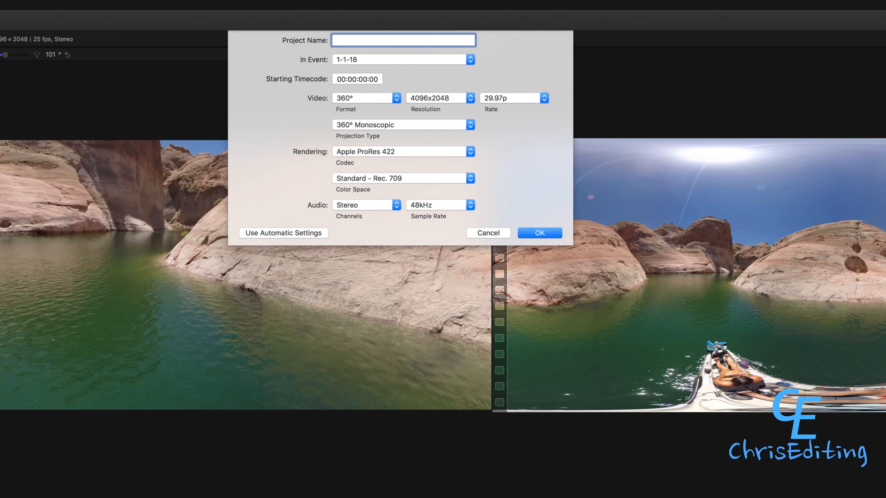
Create a 4K project named 'No VR' at 3840x2160.
text(No VR)
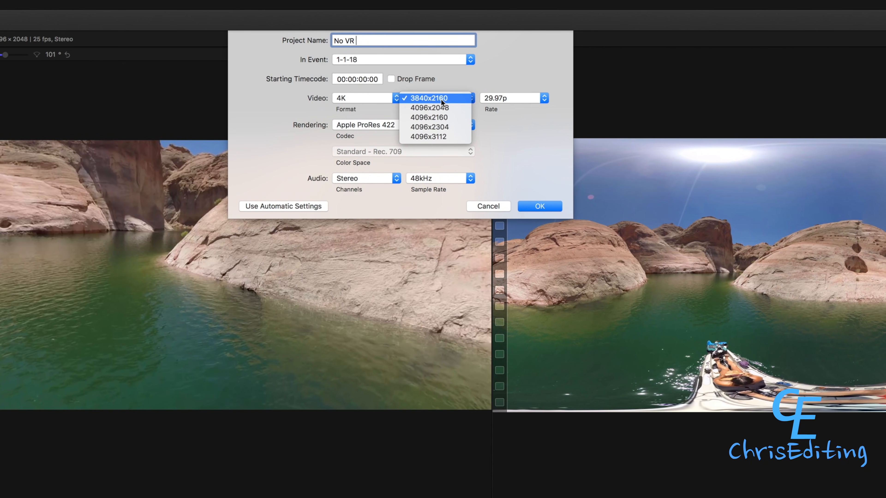
click(428, 97)
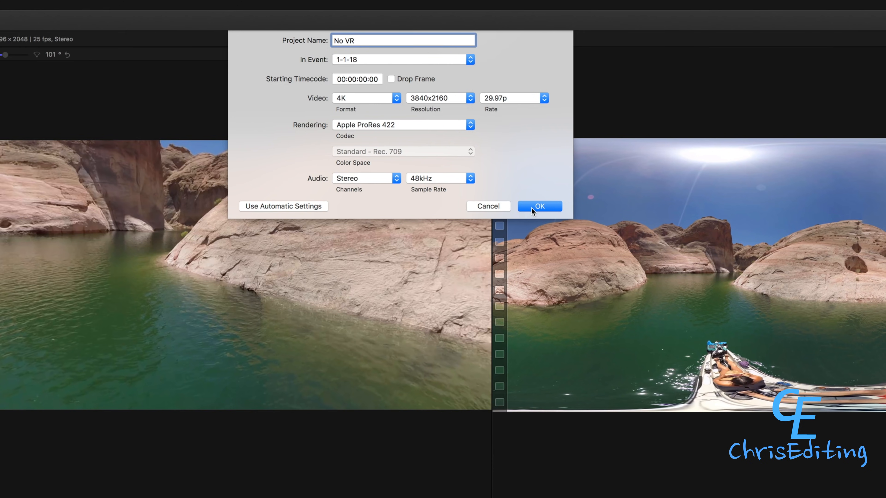
click(538, 206)
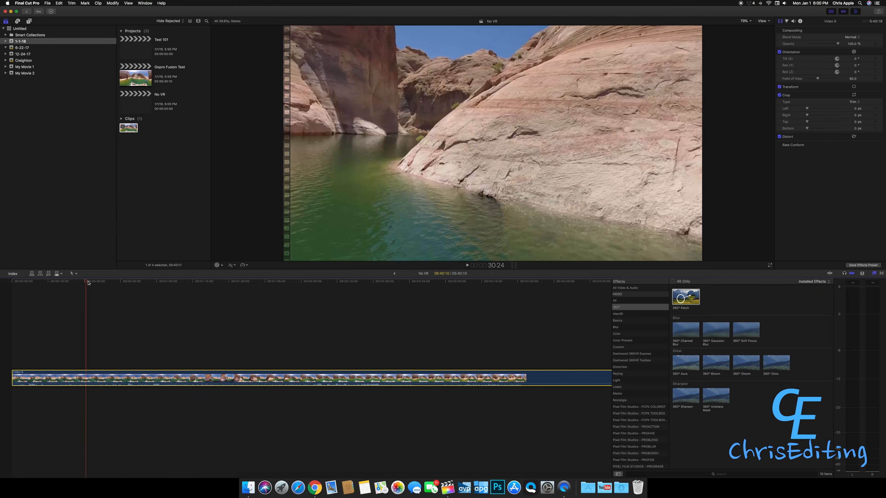
Add the 360 clip and pan its framing to look up the canyon between the cliffs.
click(134, 281)
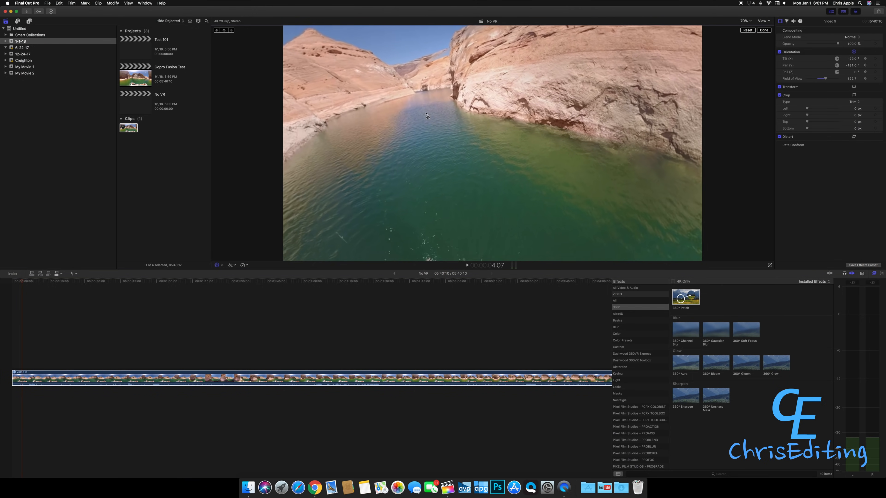
drag(425, 115, 393, 107)
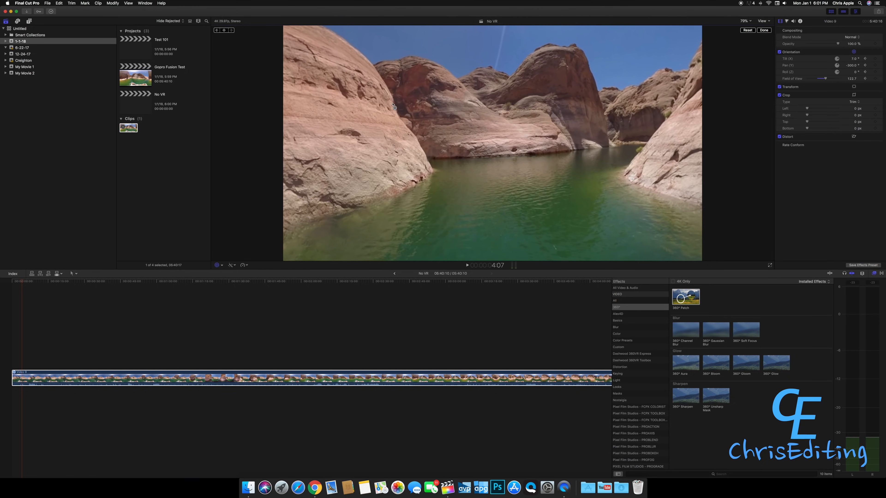